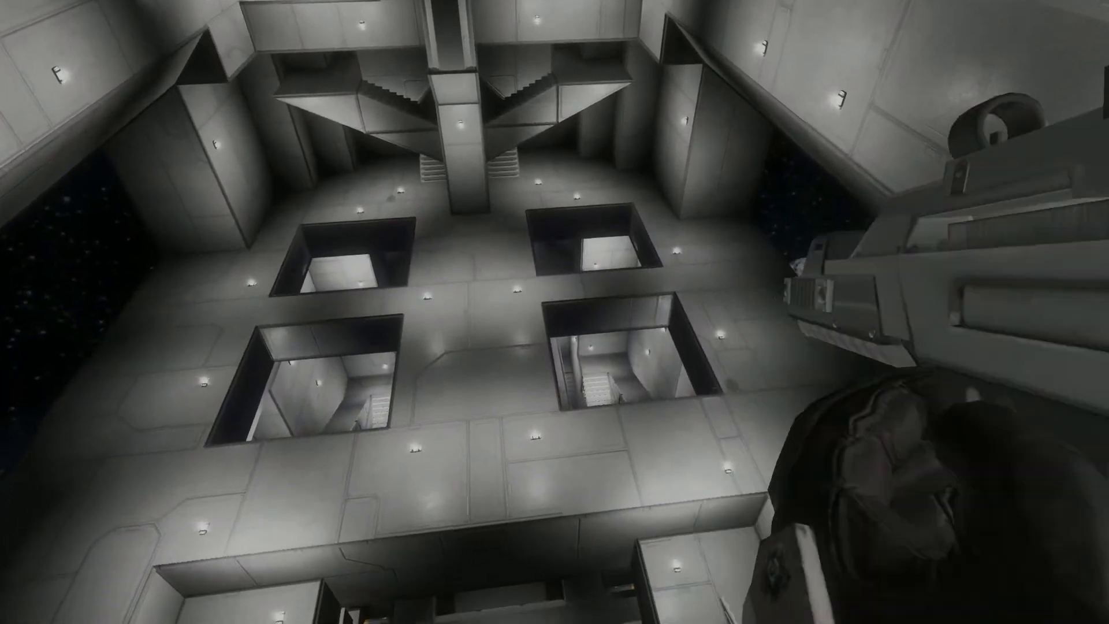
mouse_move(554, 312)
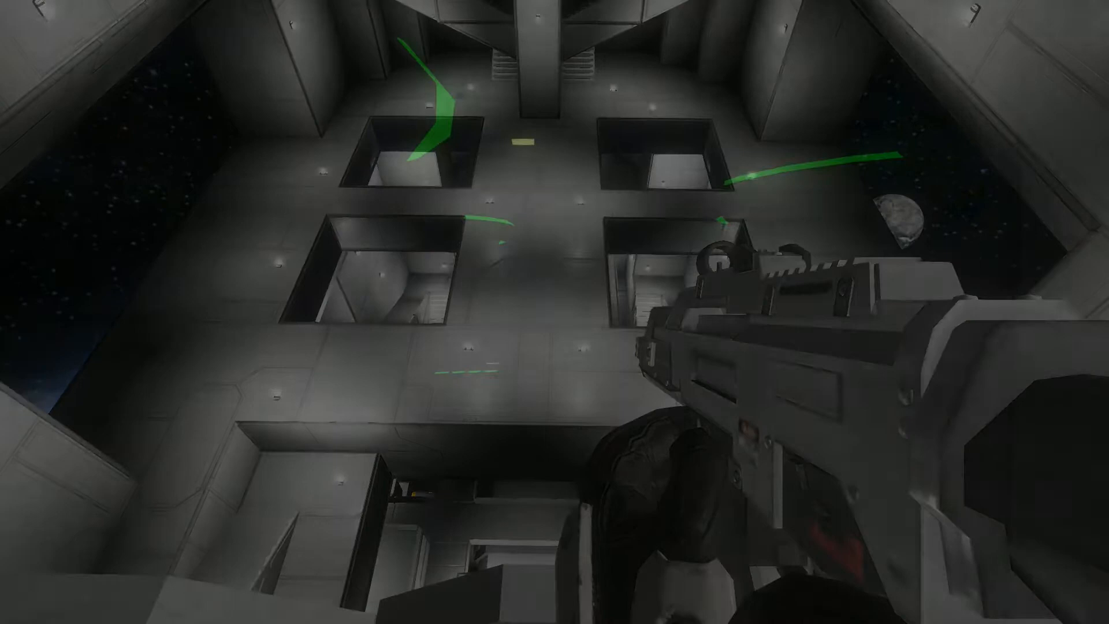